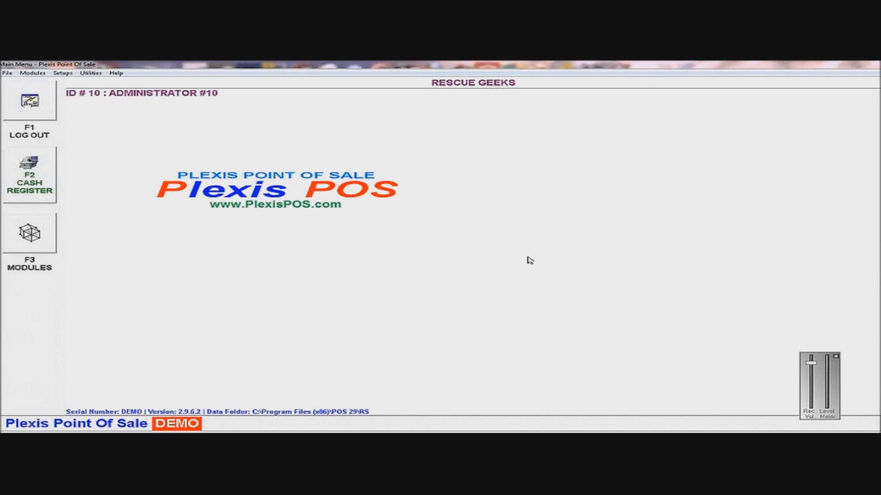
Browse the Utilities menu into Setups > Main System Setups
left_click(90, 73)
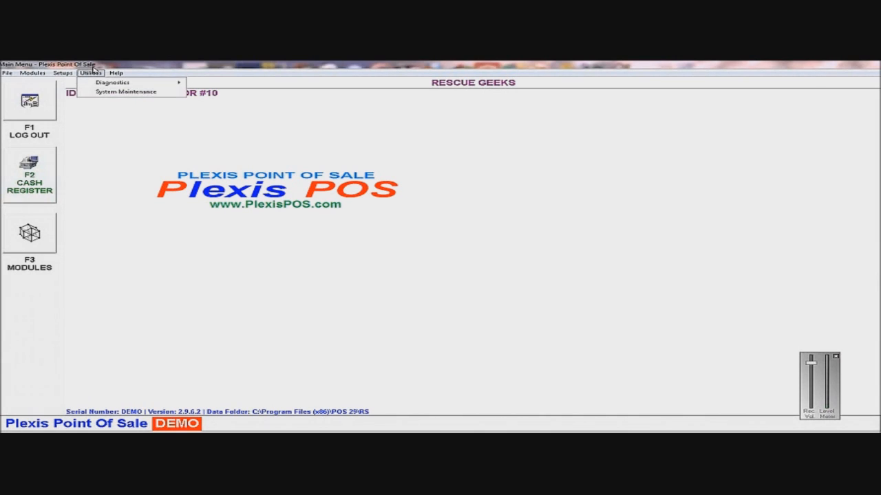
left_click(64, 73)
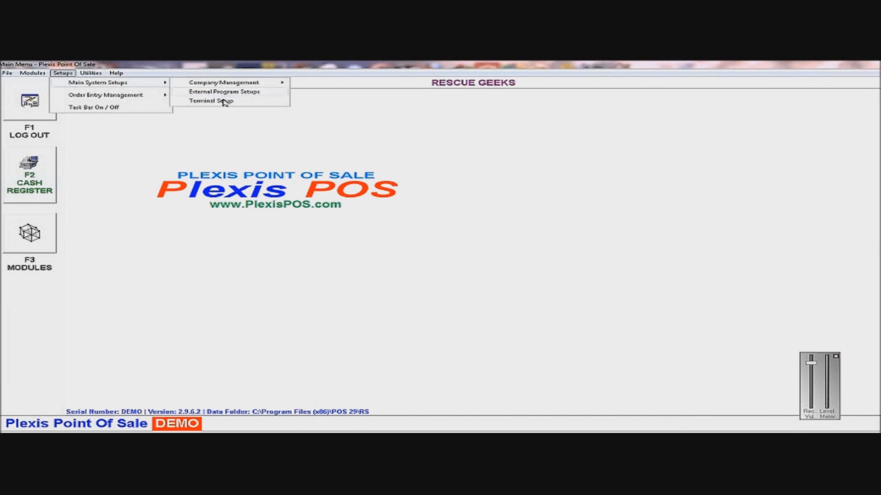
Show the View Terminals list from Terminal Setups
left_click(209, 102)
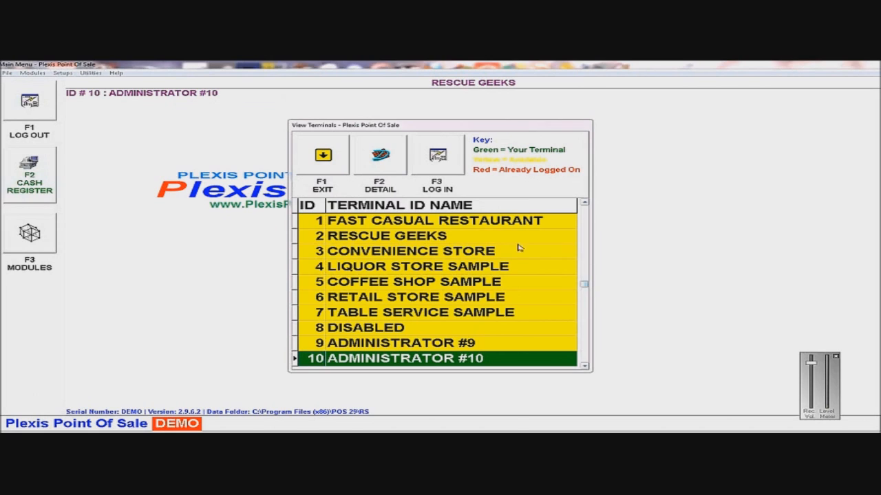
mouse_move(468, 275)
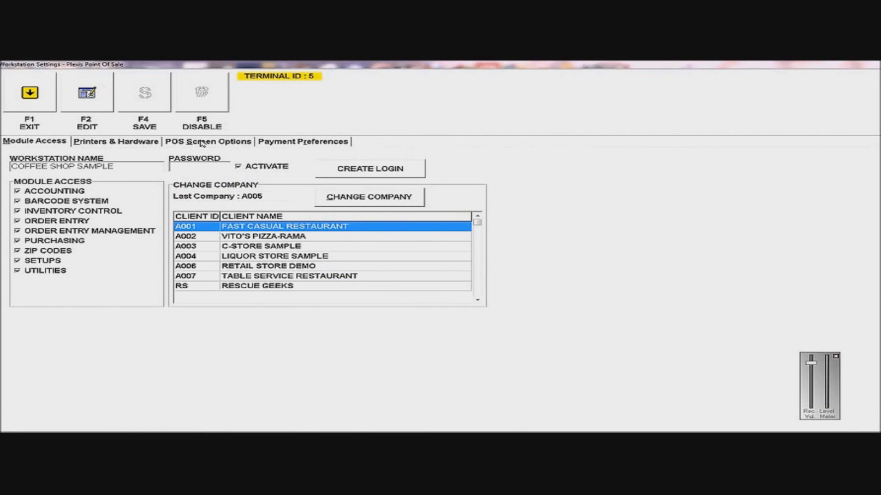
mouse_move(87, 92)
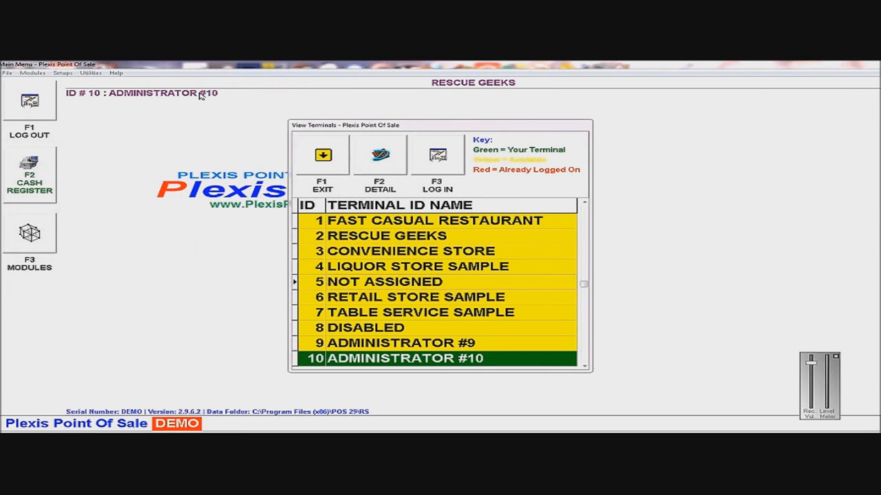
mouse_move(415, 324)
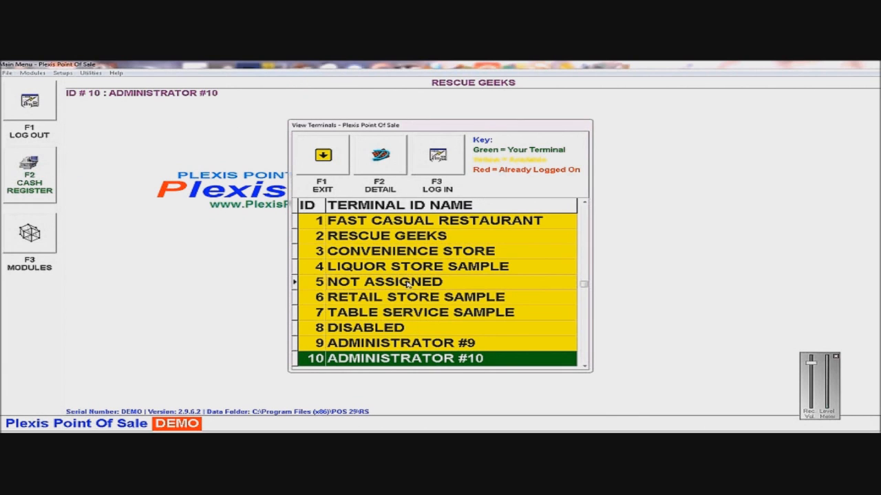
mouse_move(389, 160)
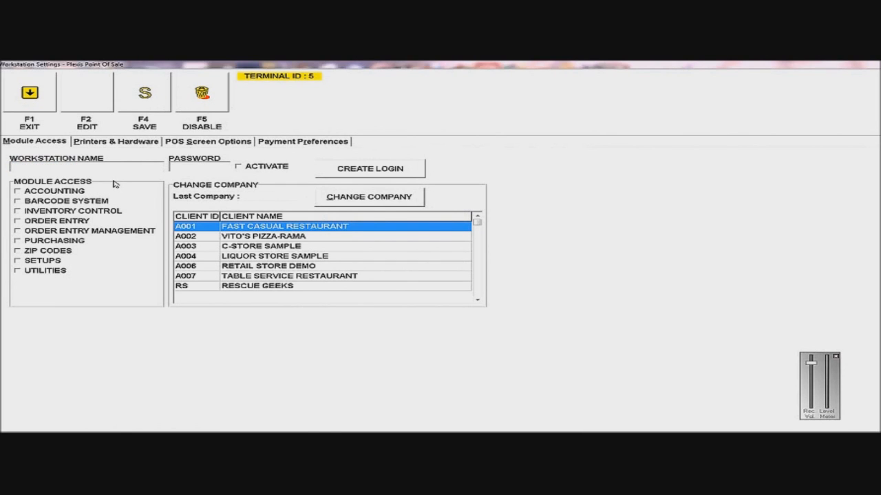
Name the workstation RESTAURANT, activate it and grant all module access
type("RESTAURANT")
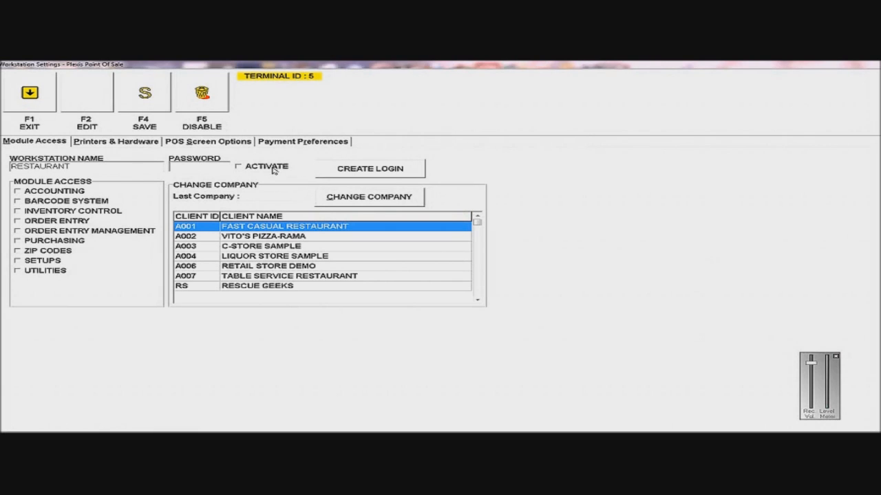
mouse_move(171, 171)
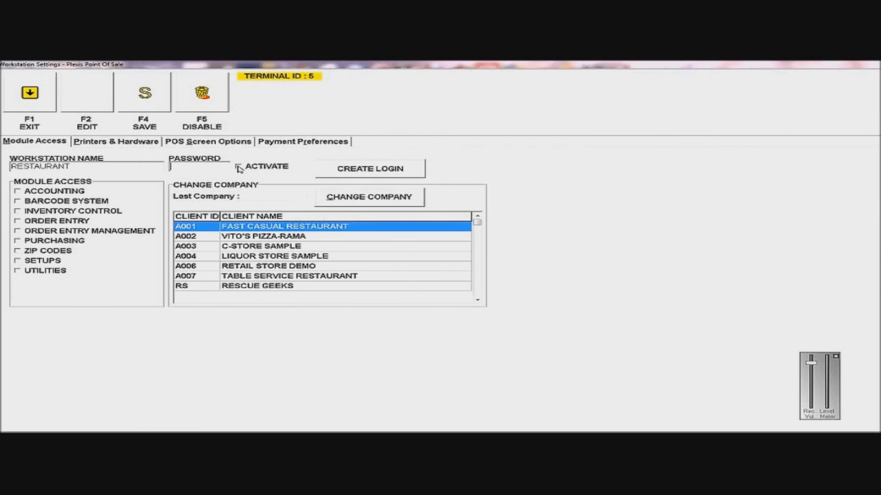
left_click(236, 165)
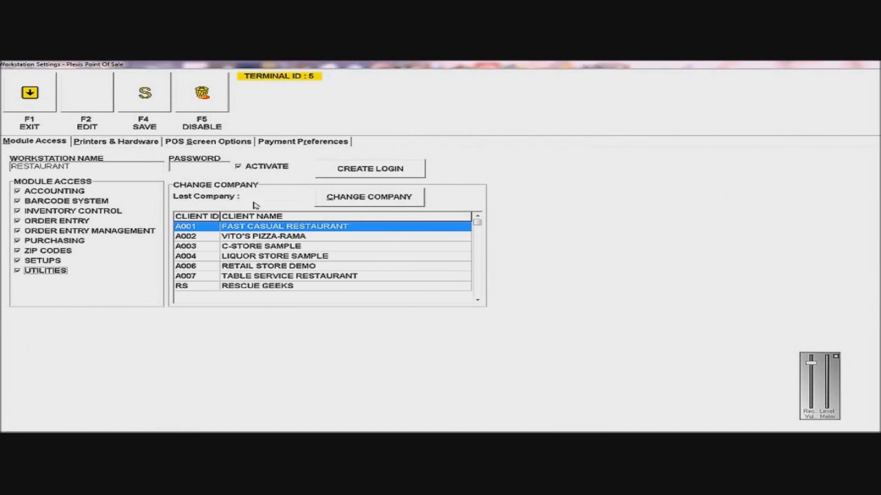
mouse_move(135, 228)
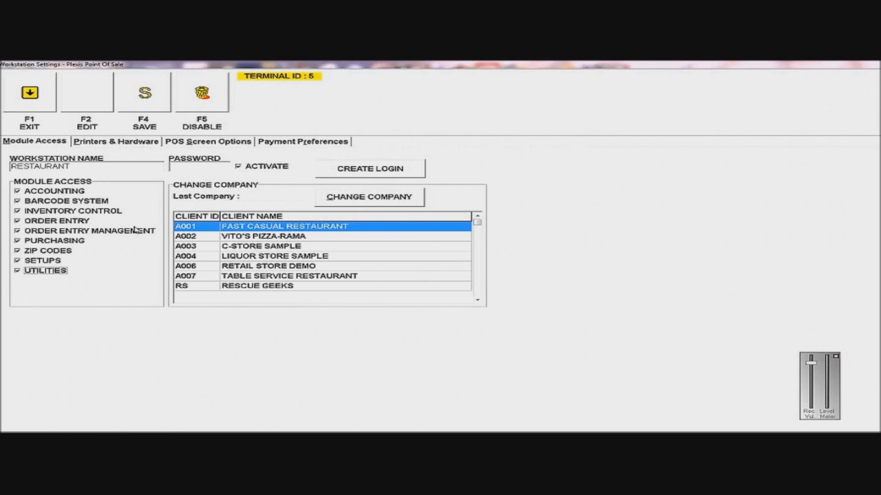
left_click(116, 140)
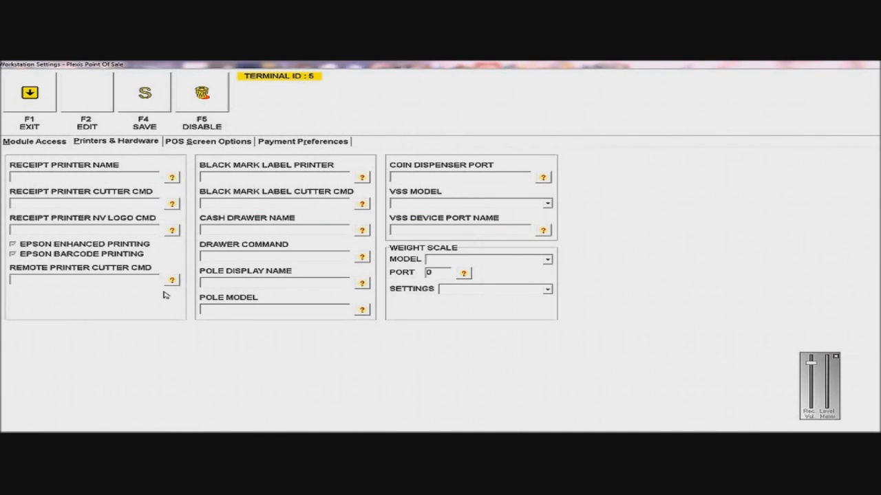
mouse_move(170, 187)
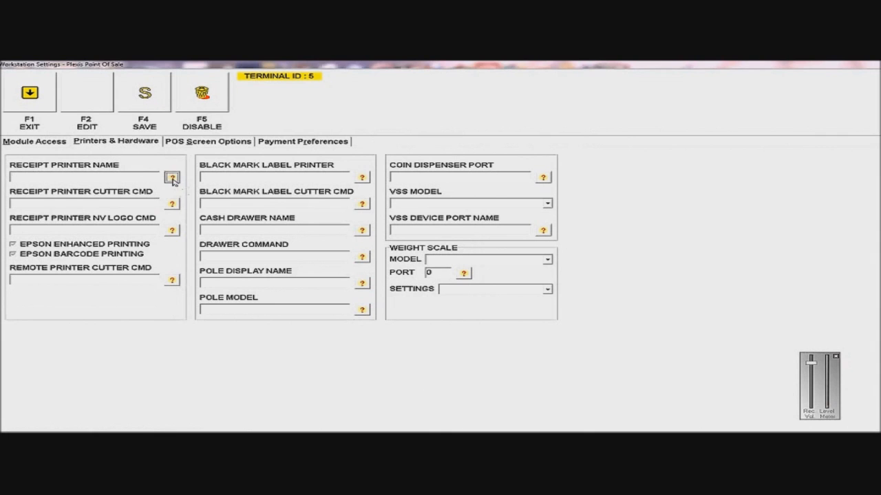
Look at the receipt printer choices and leave without selecting one
left_click(172, 177)
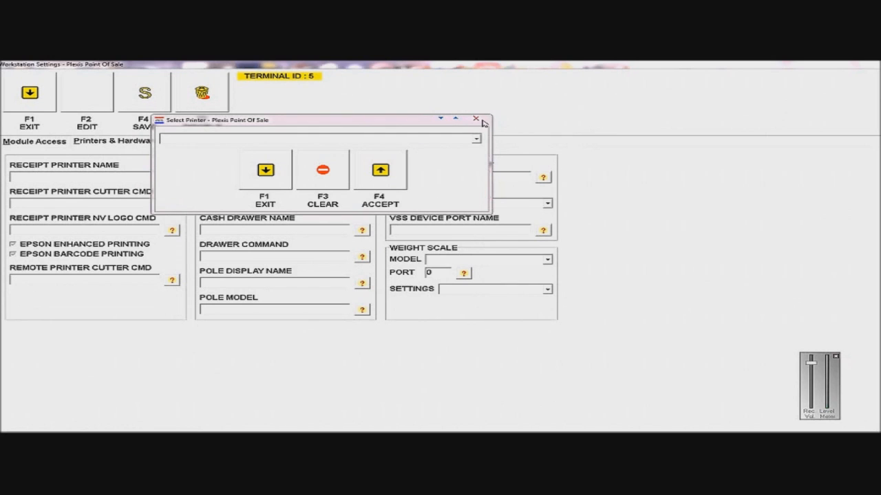
left_click(474, 119)
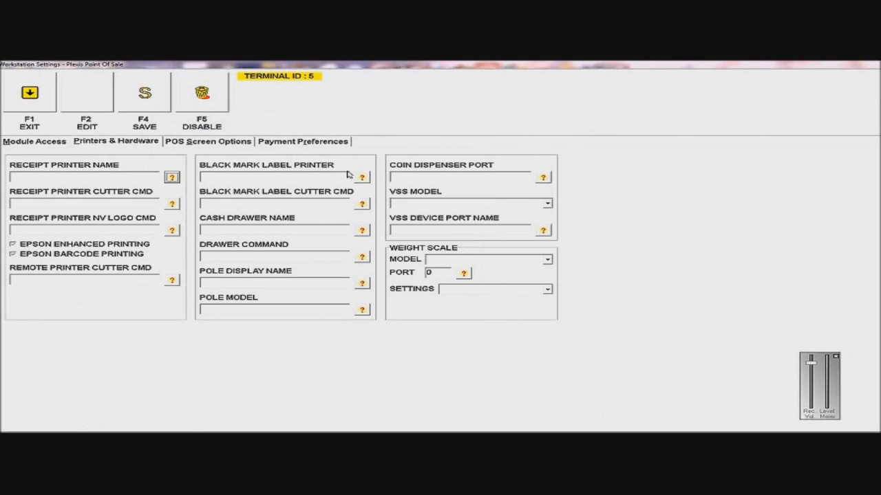
mouse_move(402, 129)
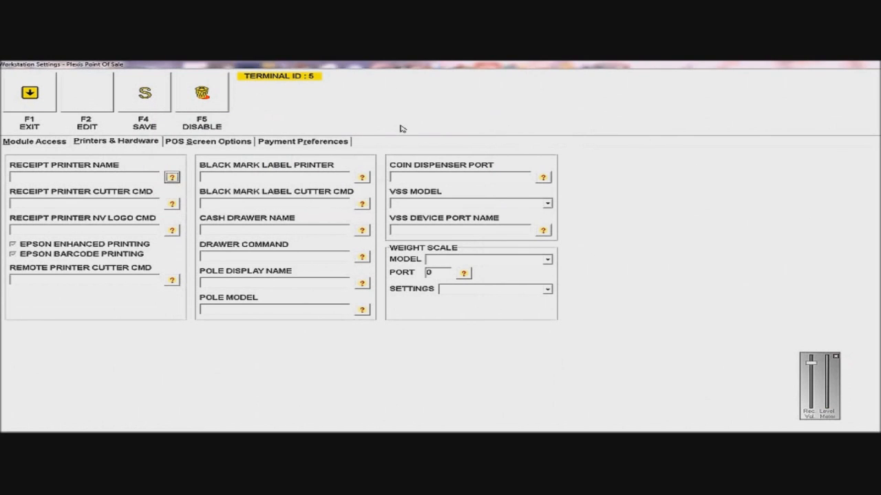
mouse_move(531, 278)
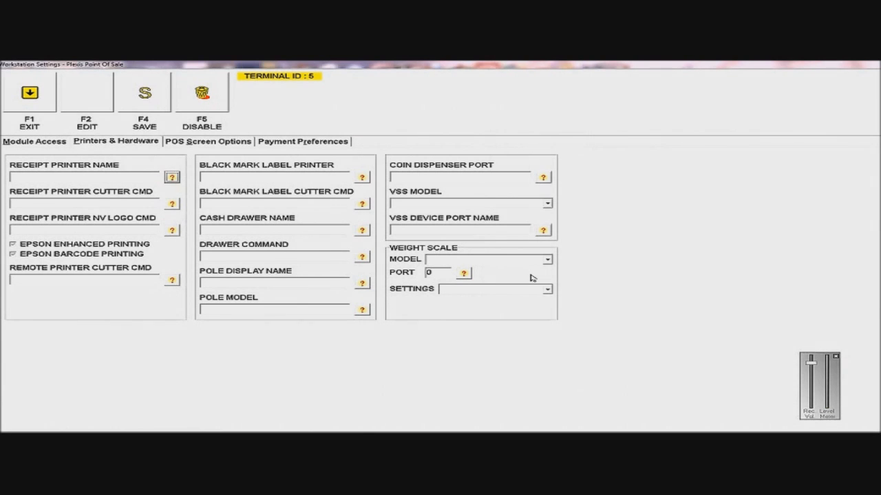
mouse_move(172, 178)
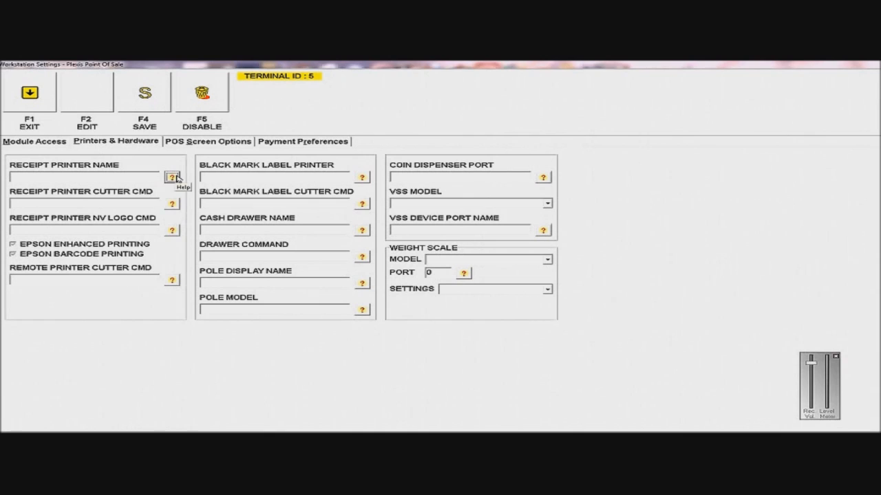
mouse_move(103, 201)
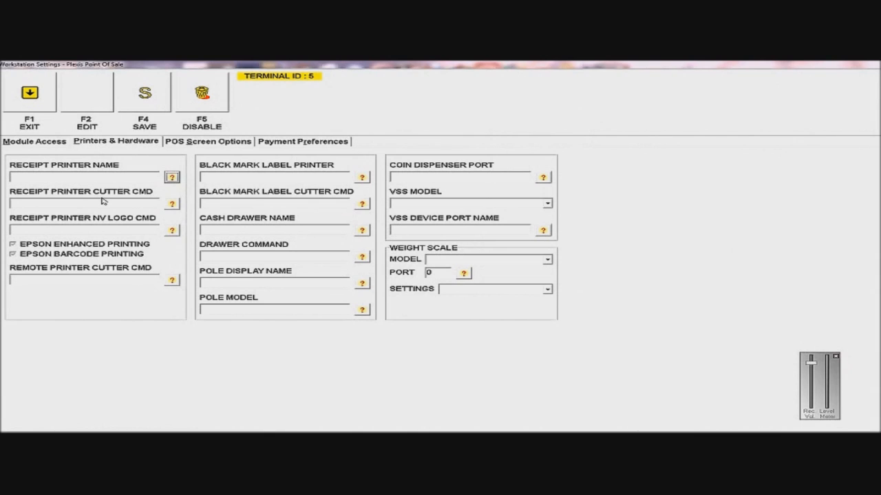
mouse_move(176, 209)
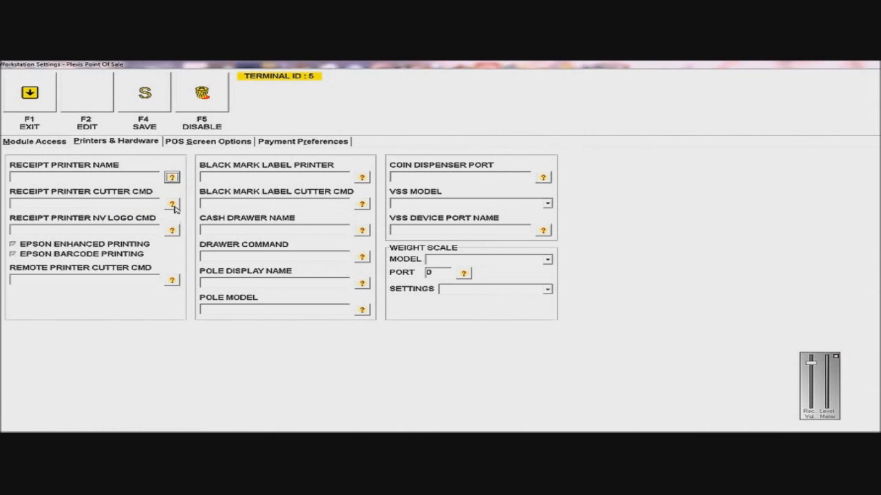
Set the receipt printer cutter command to 11+26
left_click(171, 203)
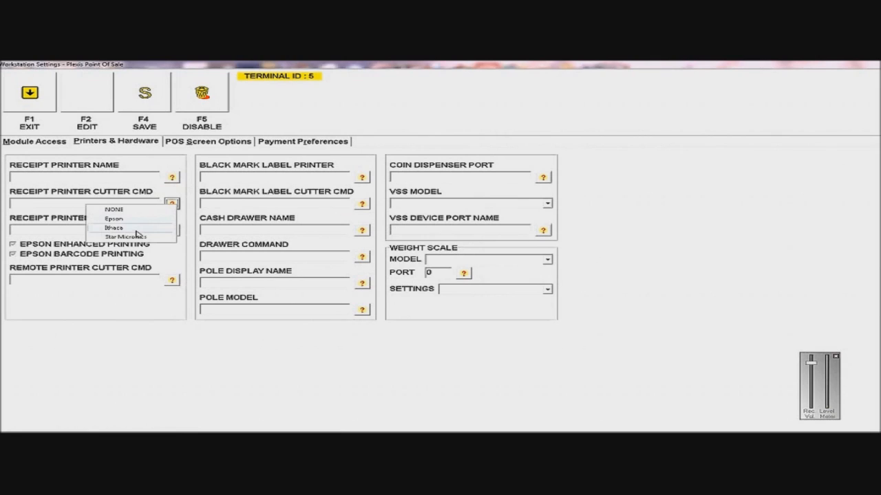
left_click(113, 227)
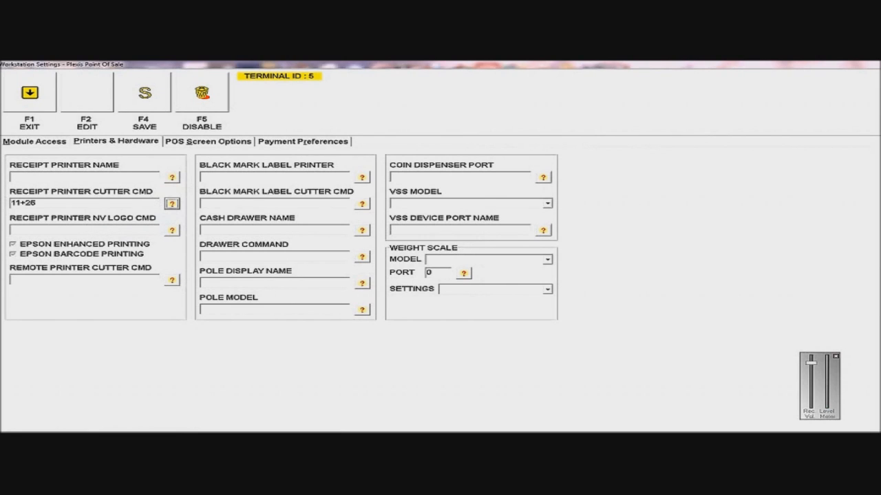
mouse_move(170, 203)
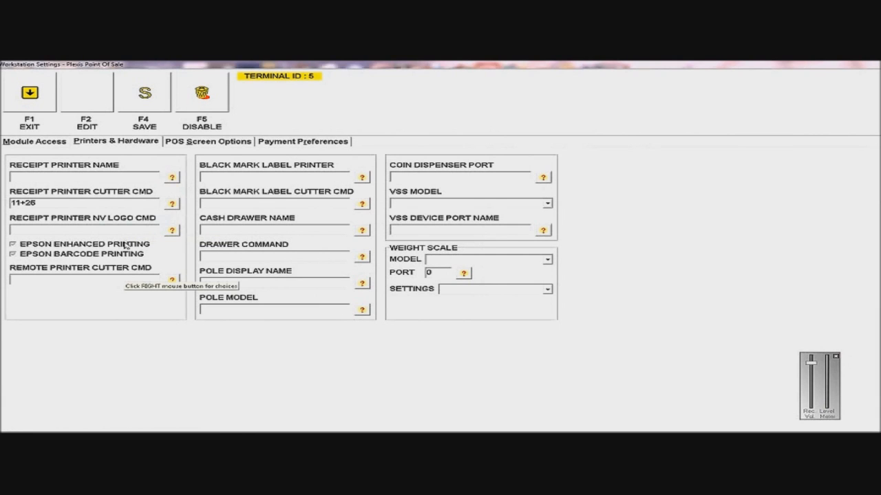
mouse_move(176, 282)
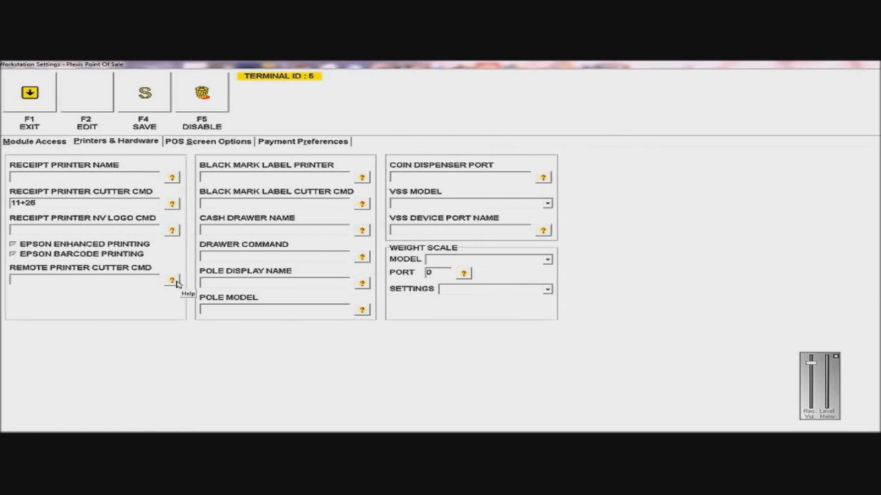
mouse_move(364, 203)
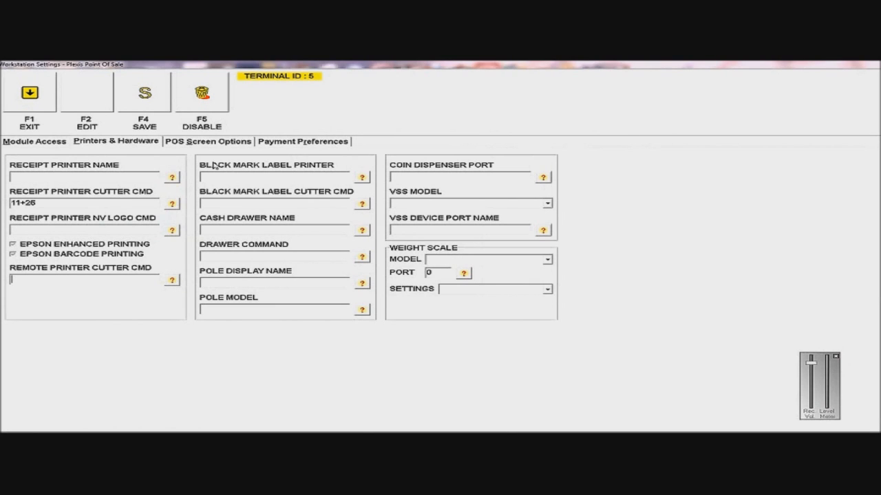
mouse_move(300, 171)
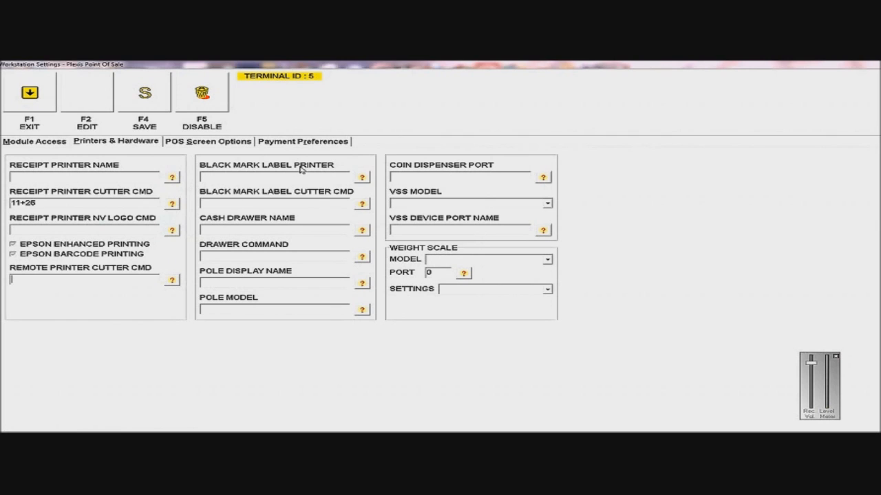
mouse_move(363, 229)
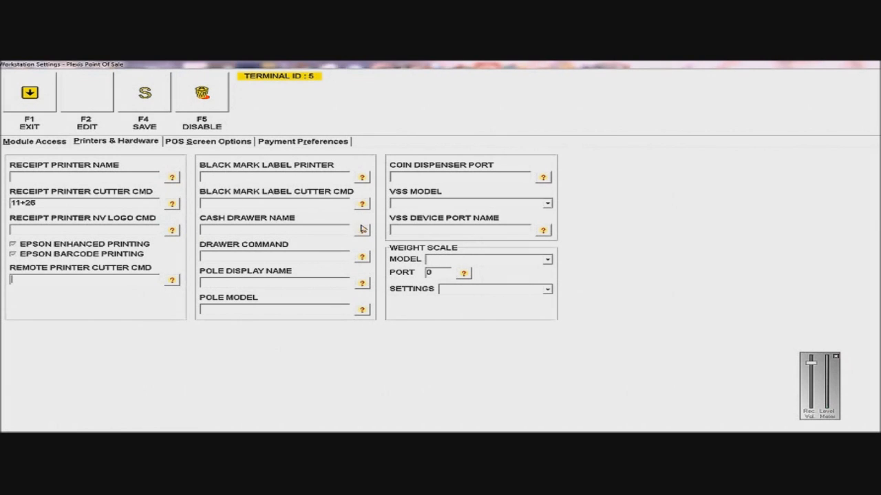
left_click(360, 228)
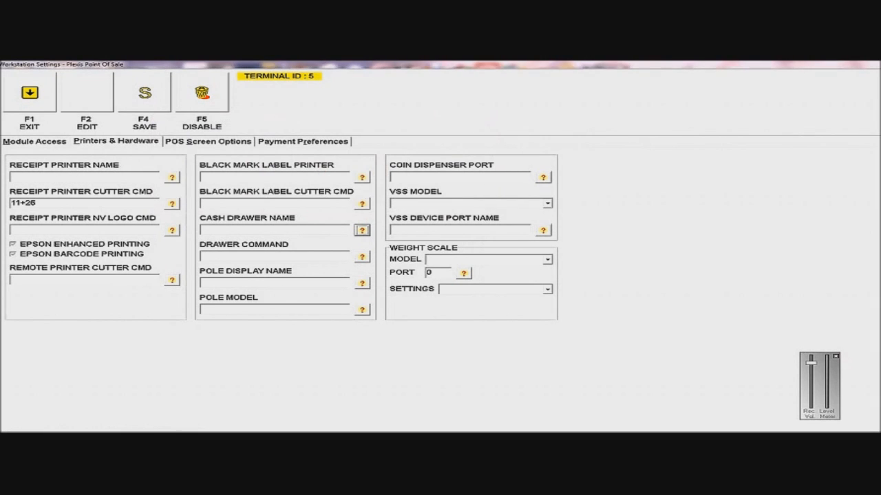
mouse_move(366, 286)
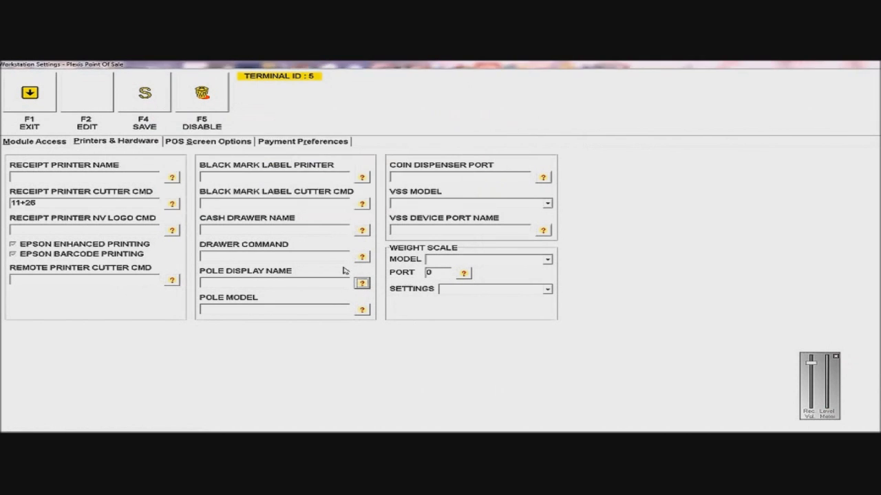
Set the pole model to ULTIMATE and move on to the POS screen options
left_click(362, 310)
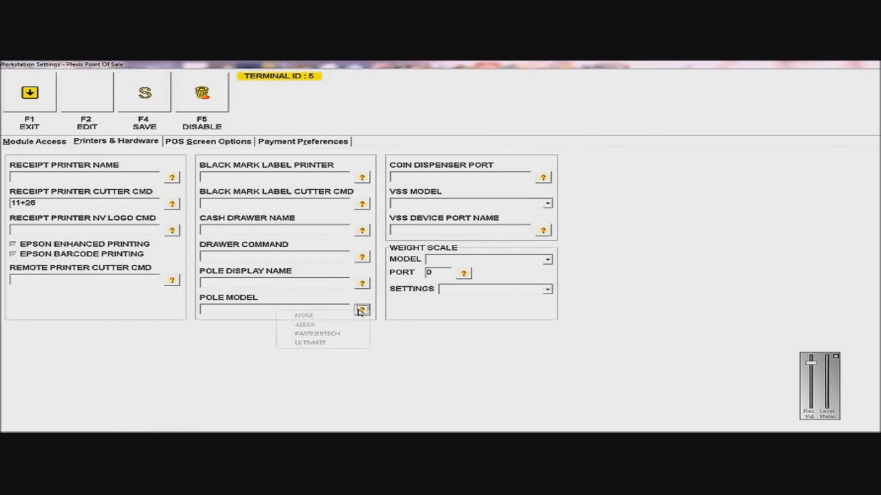
left_click(311, 343)
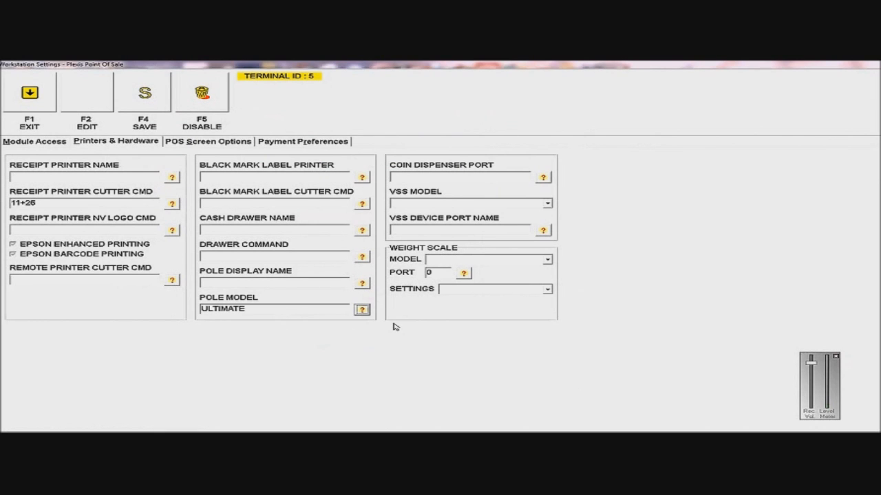
mouse_move(383, 227)
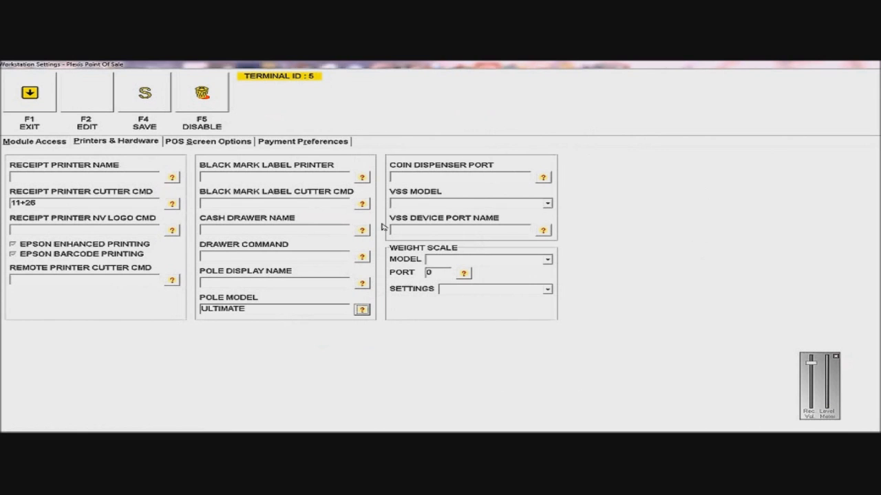
mouse_move(602, 196)
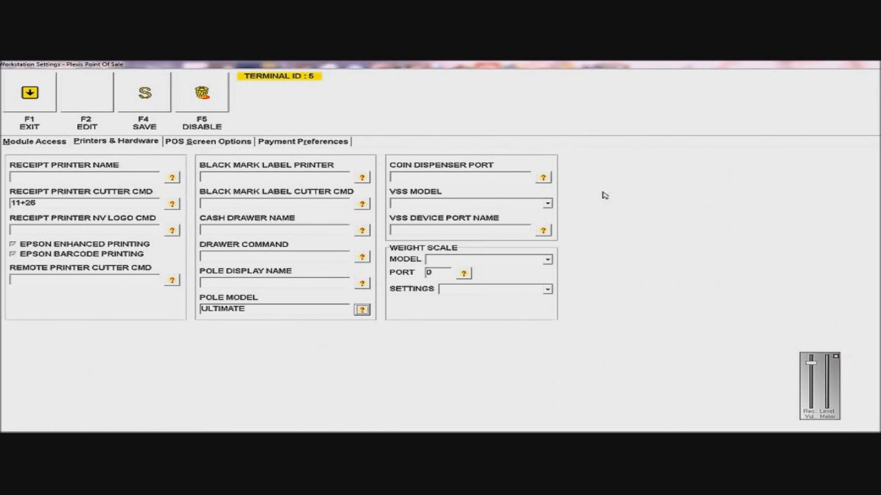
left_click(208, 140)
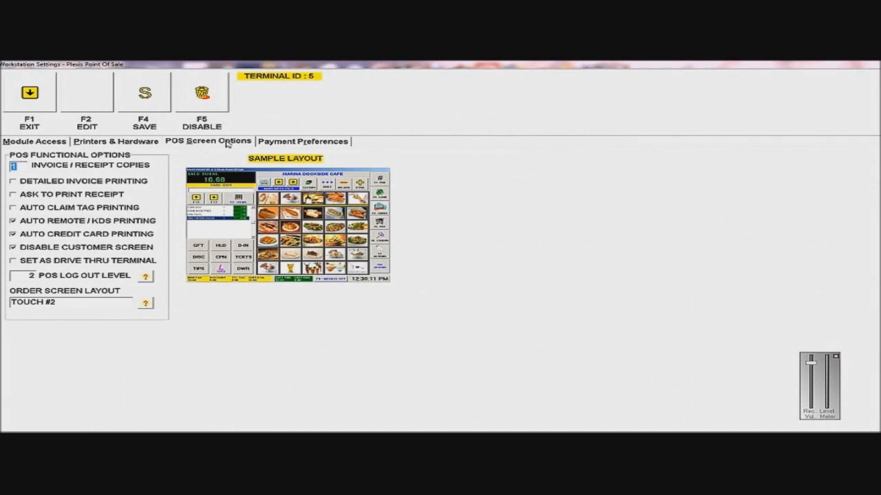
mouse_move(501, 347)
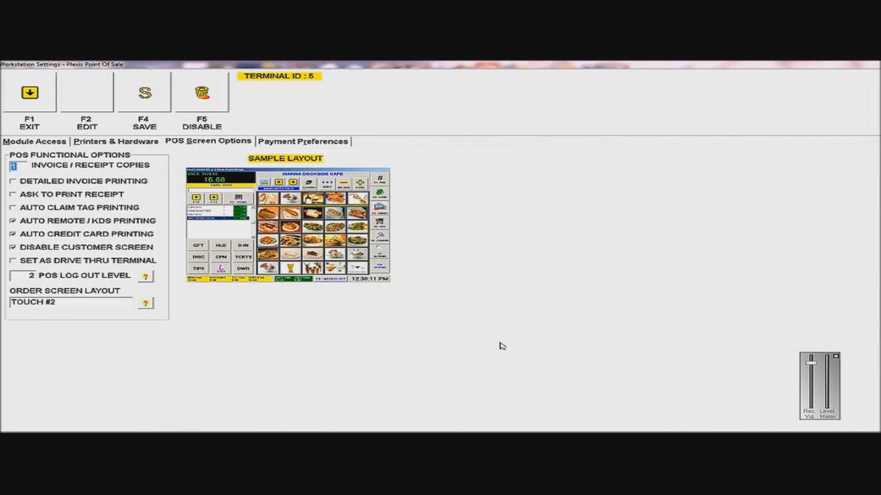
mouse_move(357, 161)
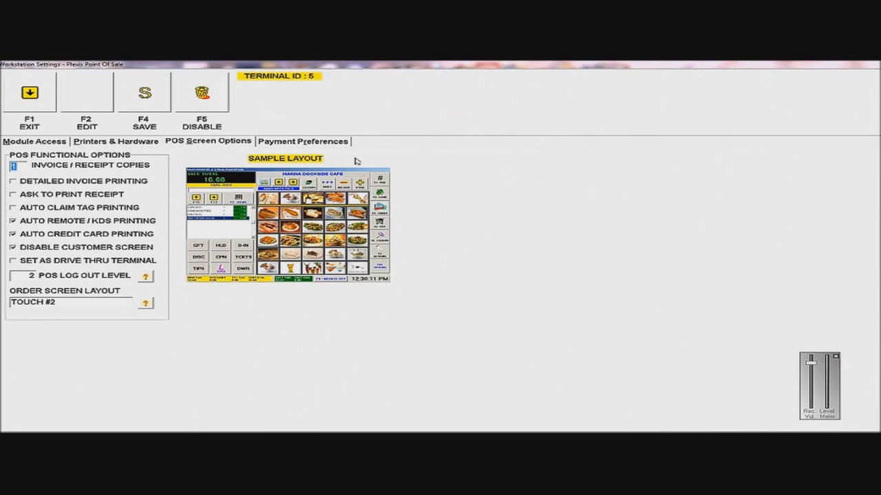
Review Payment Preferences and save terminal 5's settings with F4
left_click(302, 140)
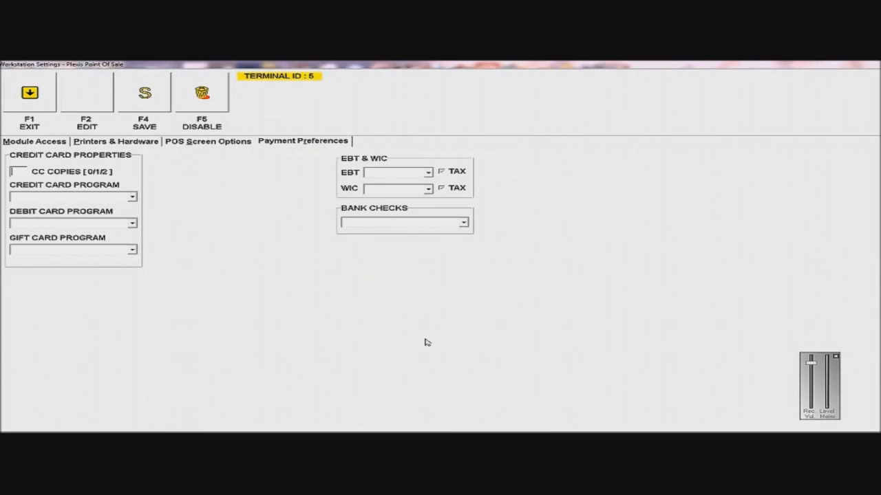
mouse_move(531, 239)
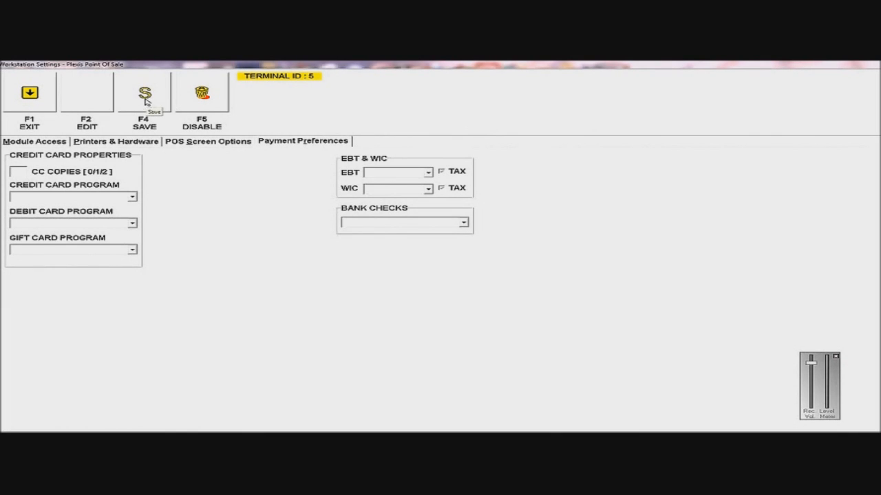
left_click(34, 140)
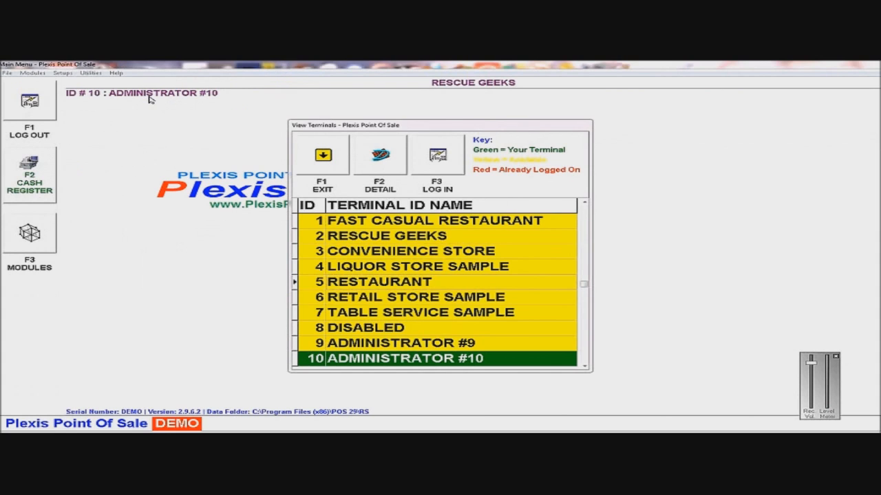
mouse_move(421, 280)
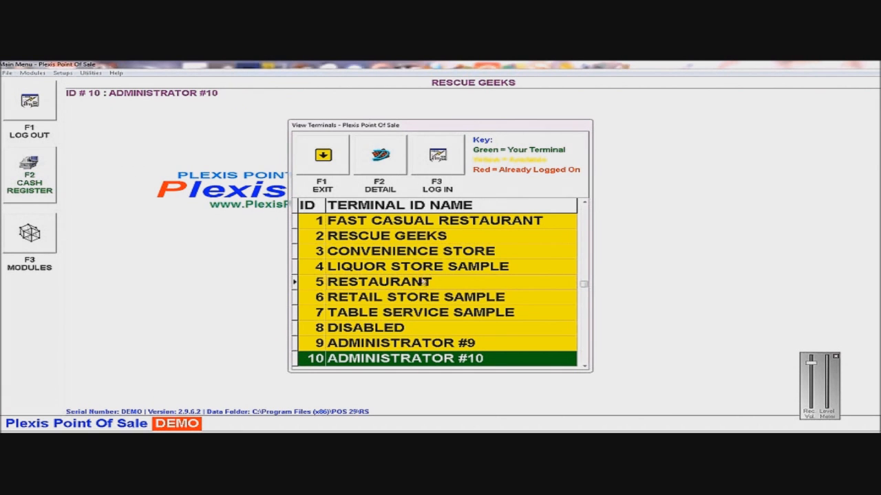
mouse_move(407, 308)
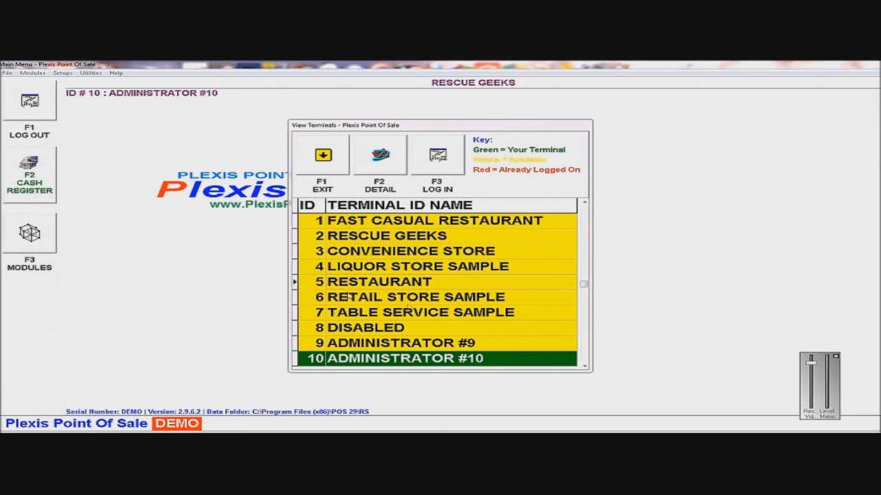